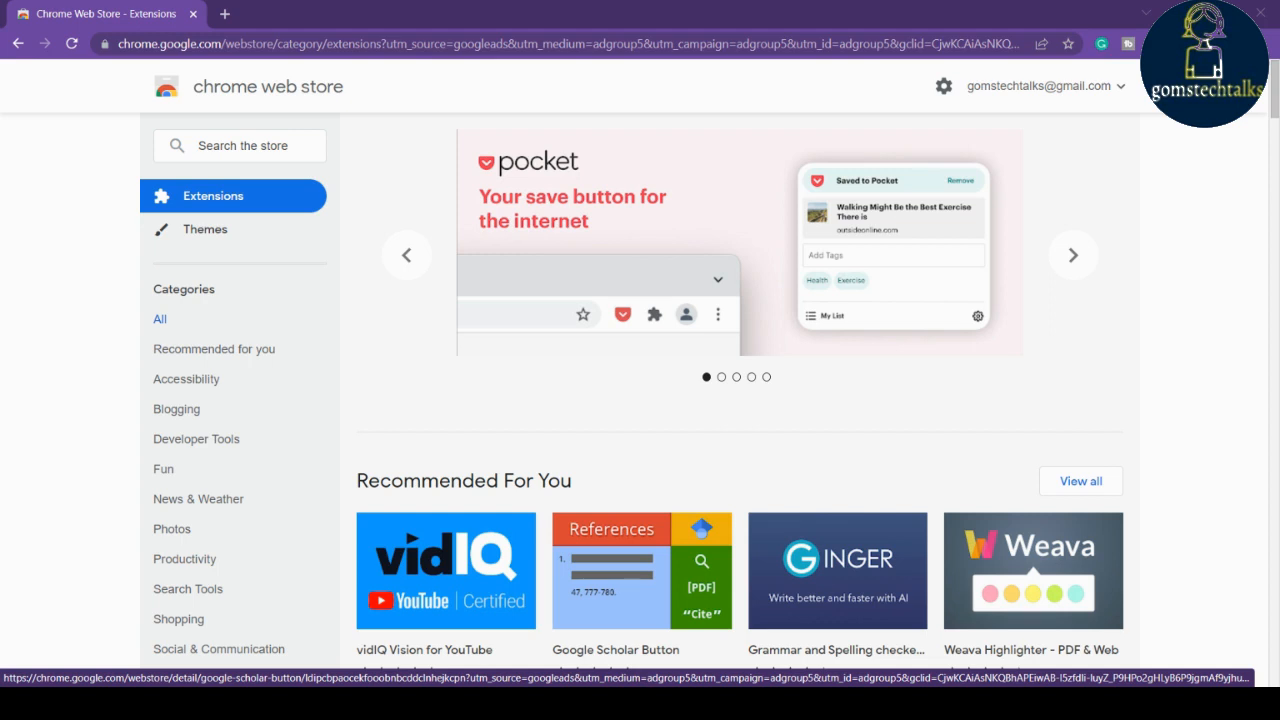
Search the store for 'unpa' and open the Unpaywall extension page from the suggestions.
click(1072, 256)
text(unpa)
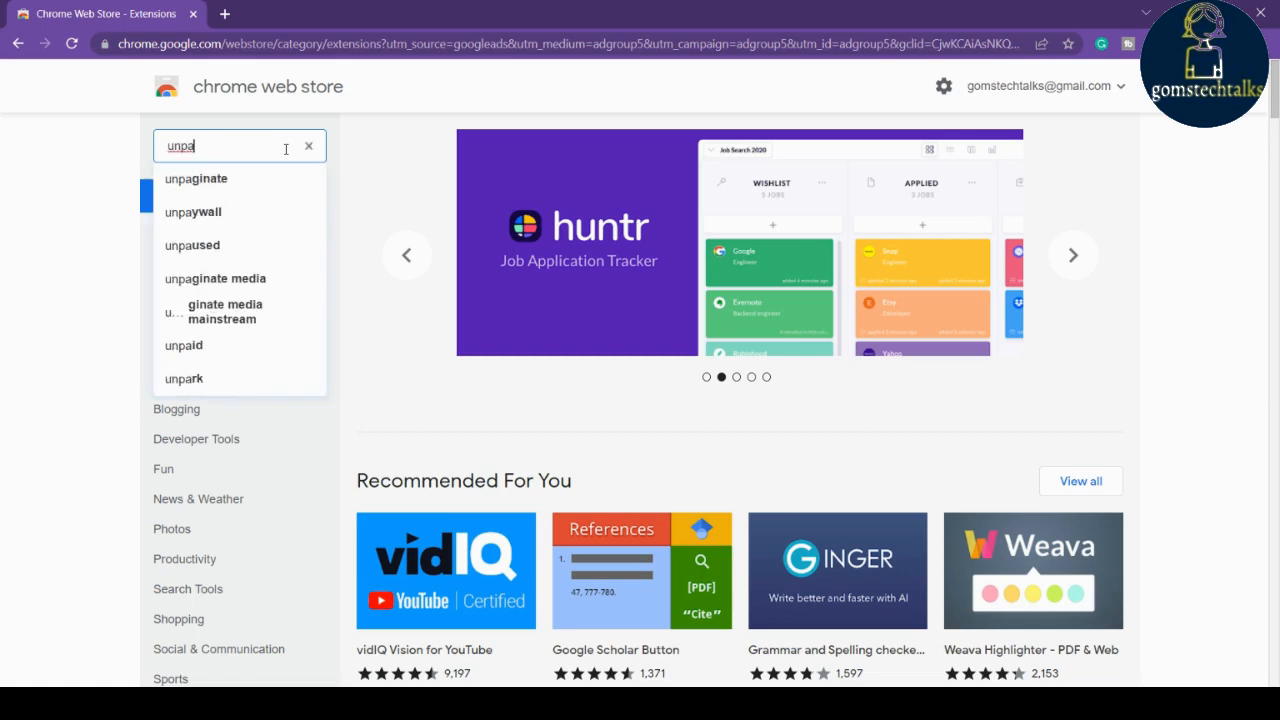
click(192, 212)
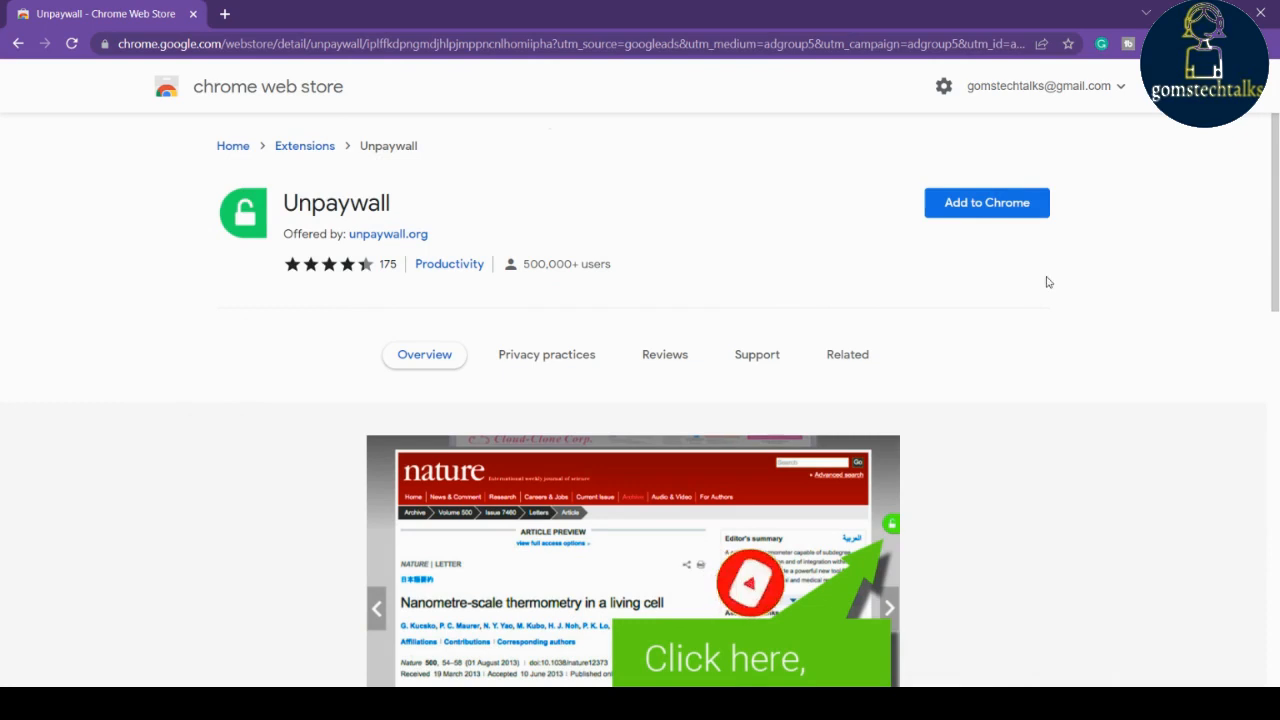
Add Unpaywall to Chrome, confirm the install, and show it in the Extensions menu.
click(986, 202)
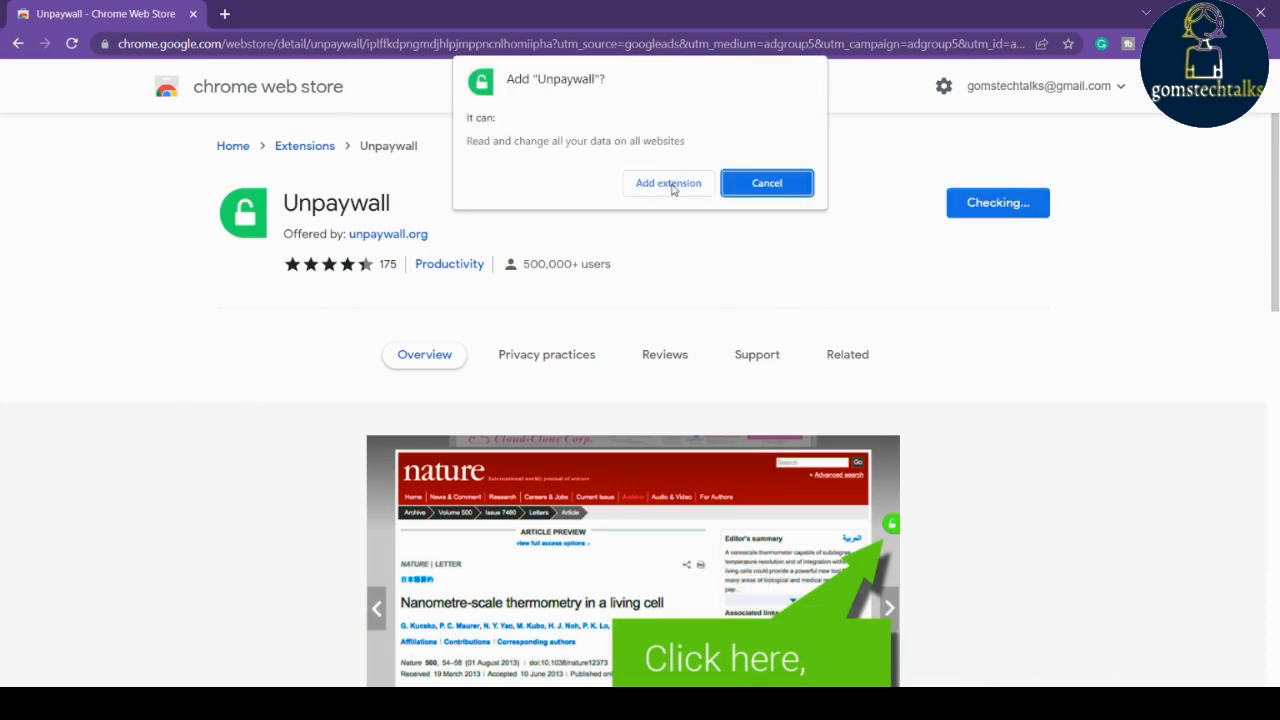
click(668, 184)
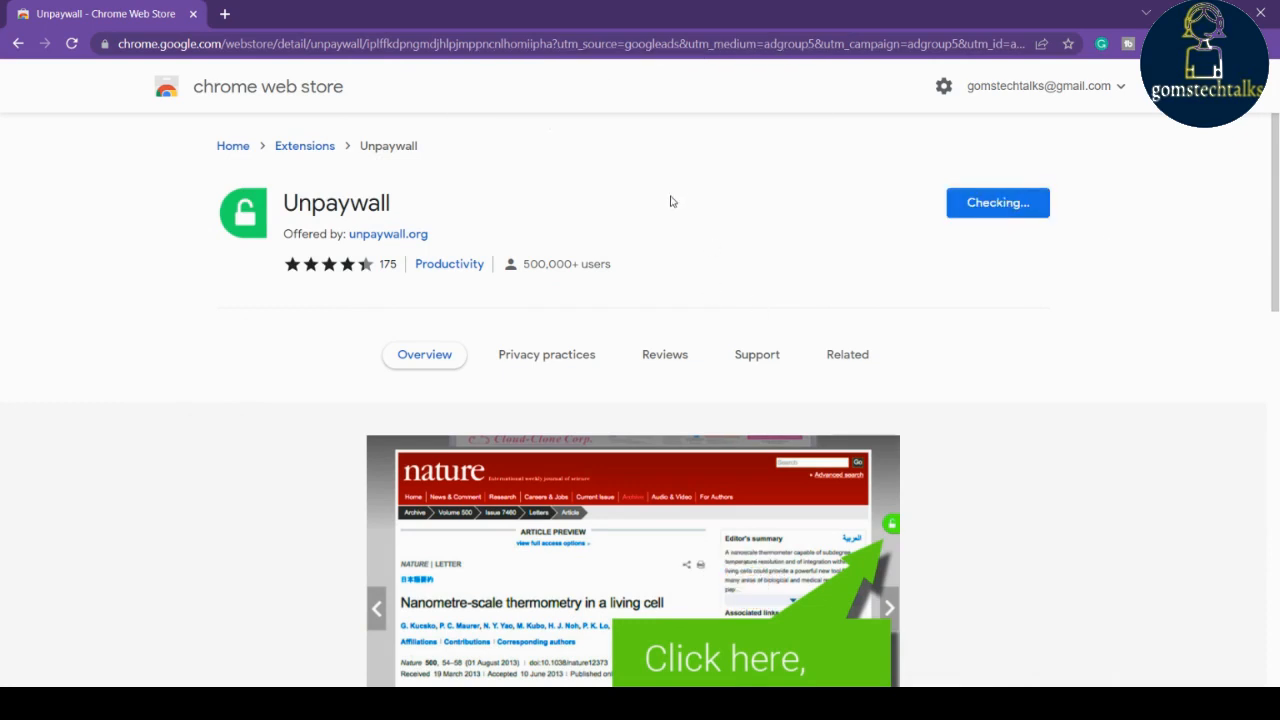
click(996, 202)
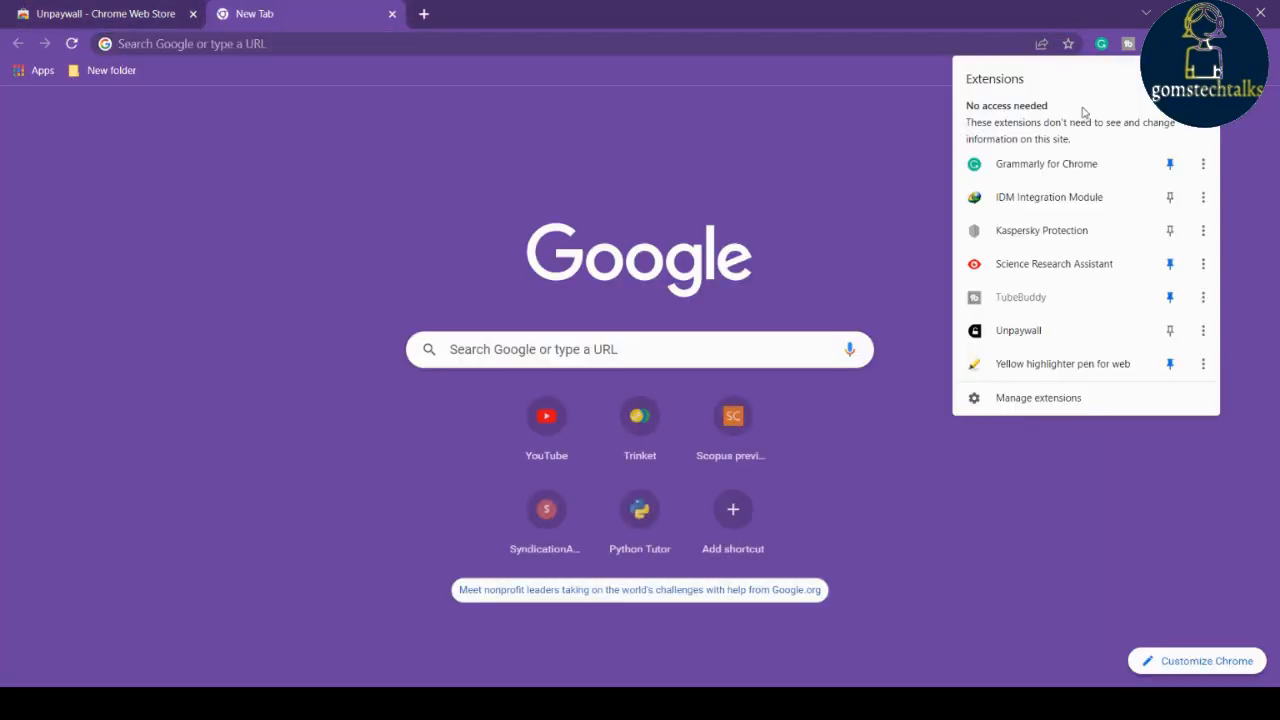
Pin Unpaywall to the toolbar and open its Instructions welcome page from the toolbar icon.
click(1170, 330)
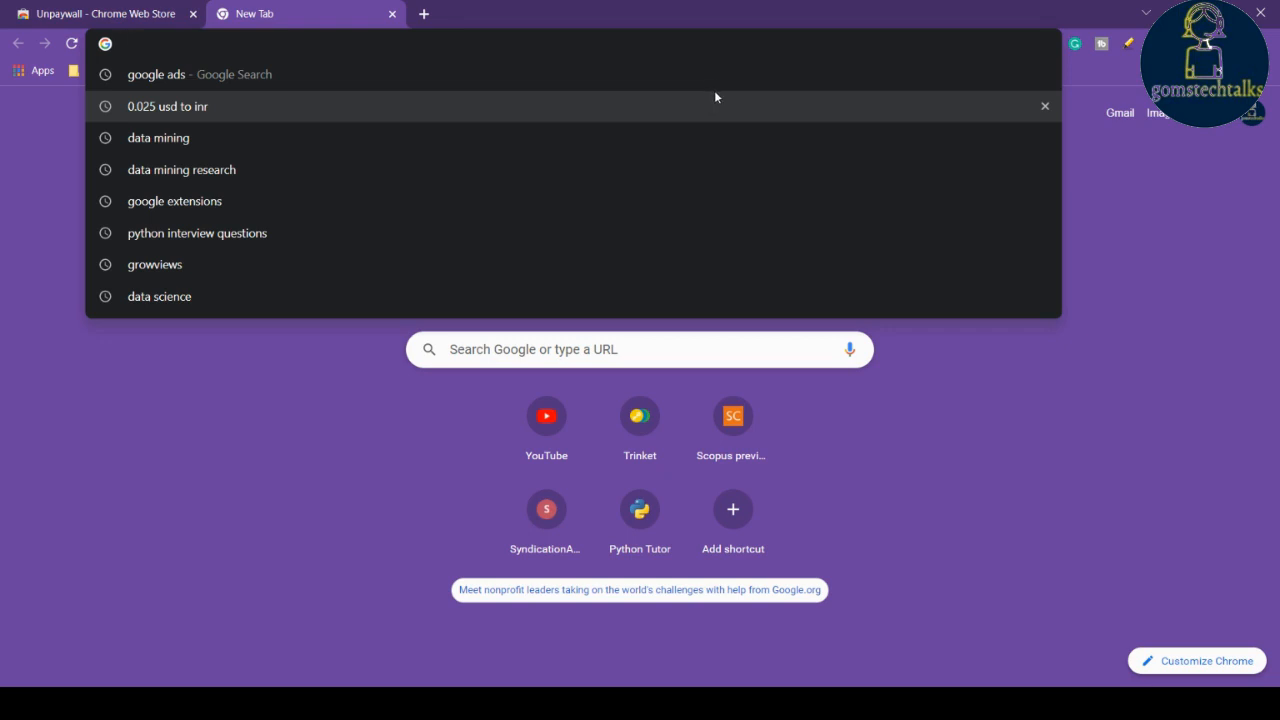
mouse_move(676, 44)
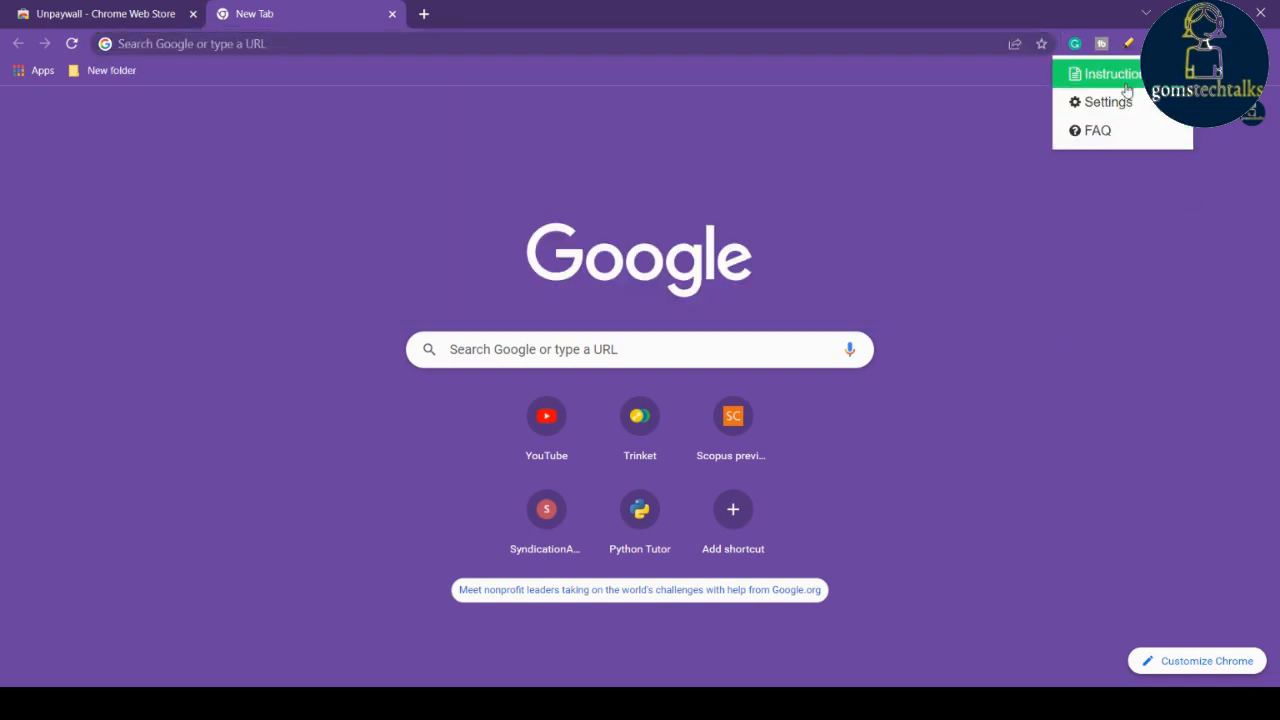
click(1104, 72)
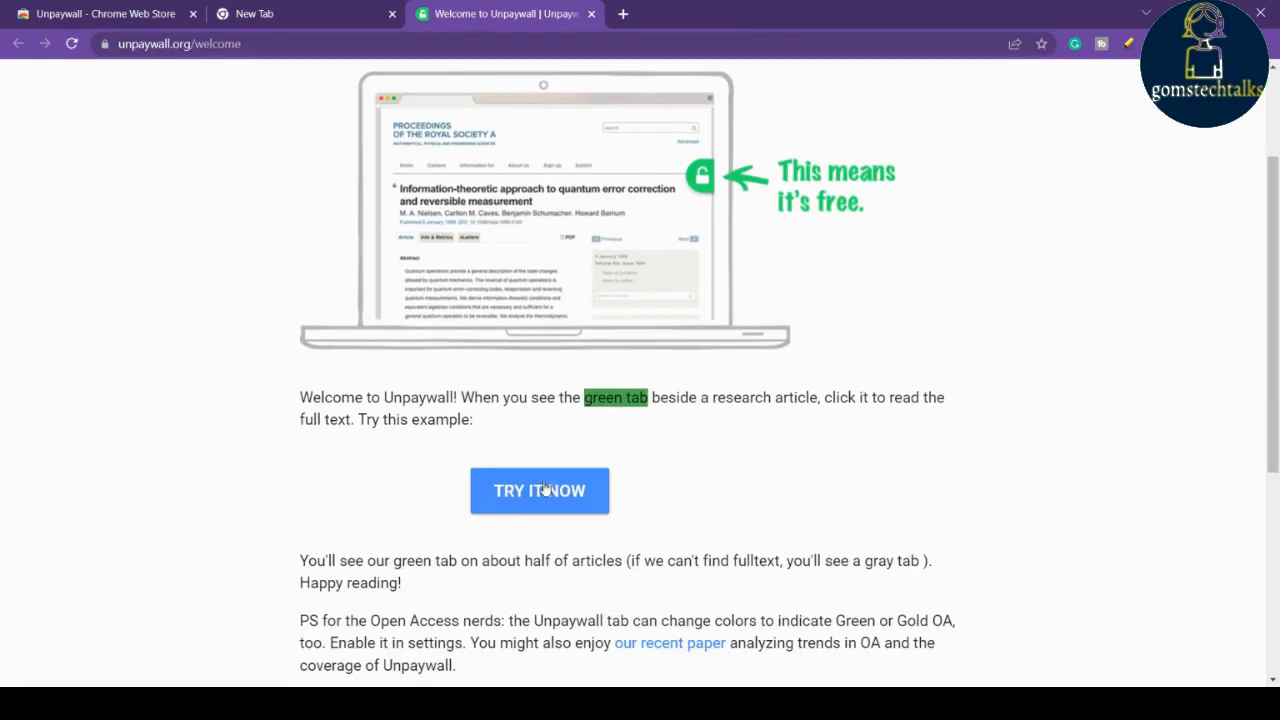
Open the TRAPPIST-1 example article via 'TRY IT NOW', launch its free arXiv PDF, and dismiss the download prompt.
click(540, 490)
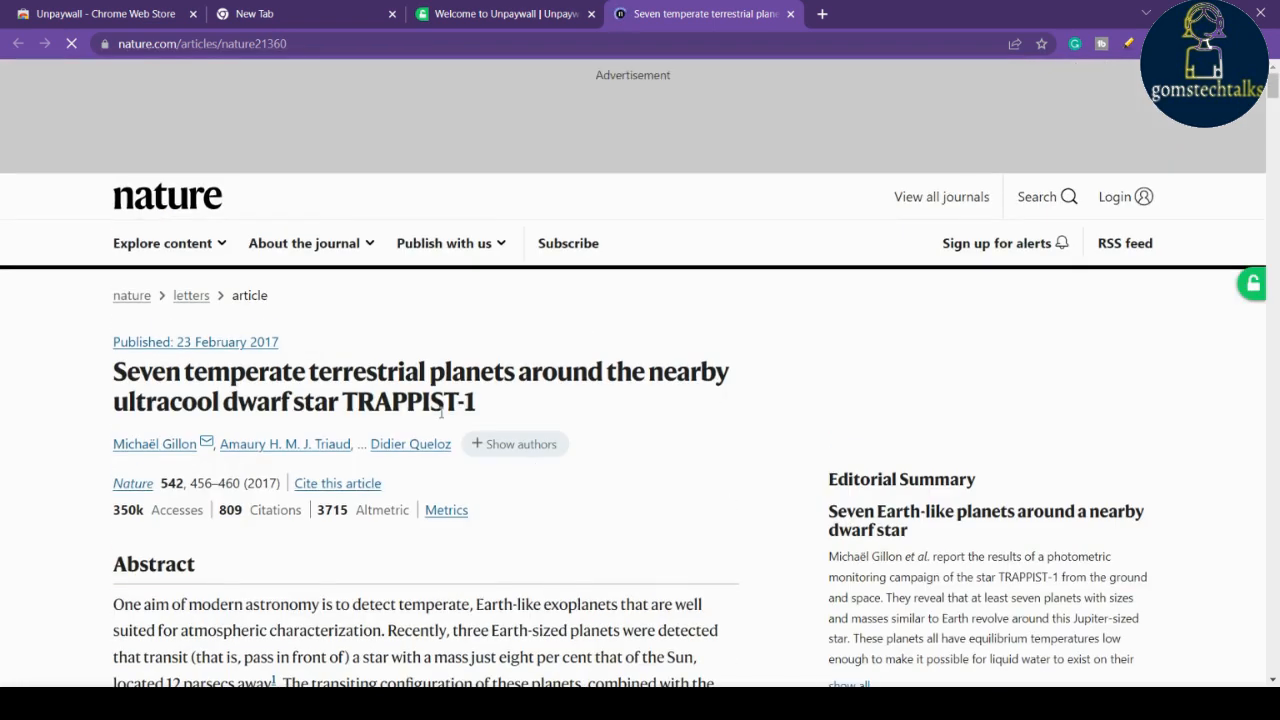
scroll(down, 3)
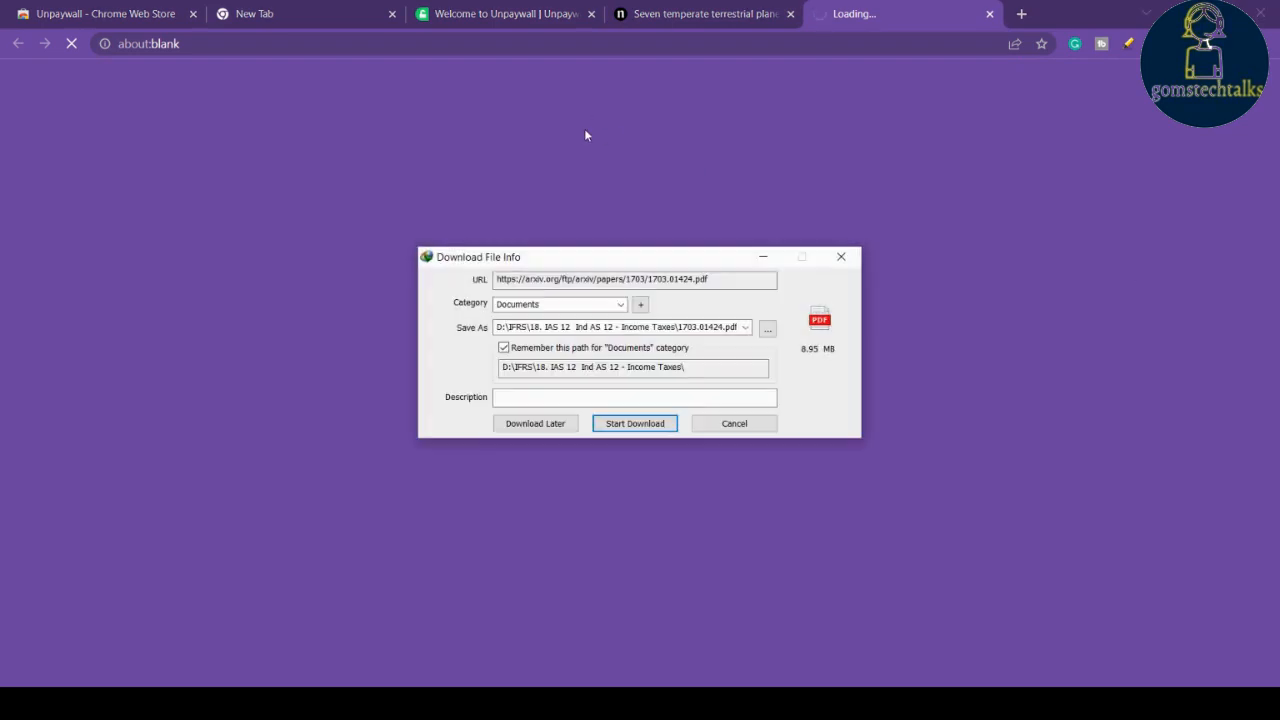
mouse_move(842, 256)
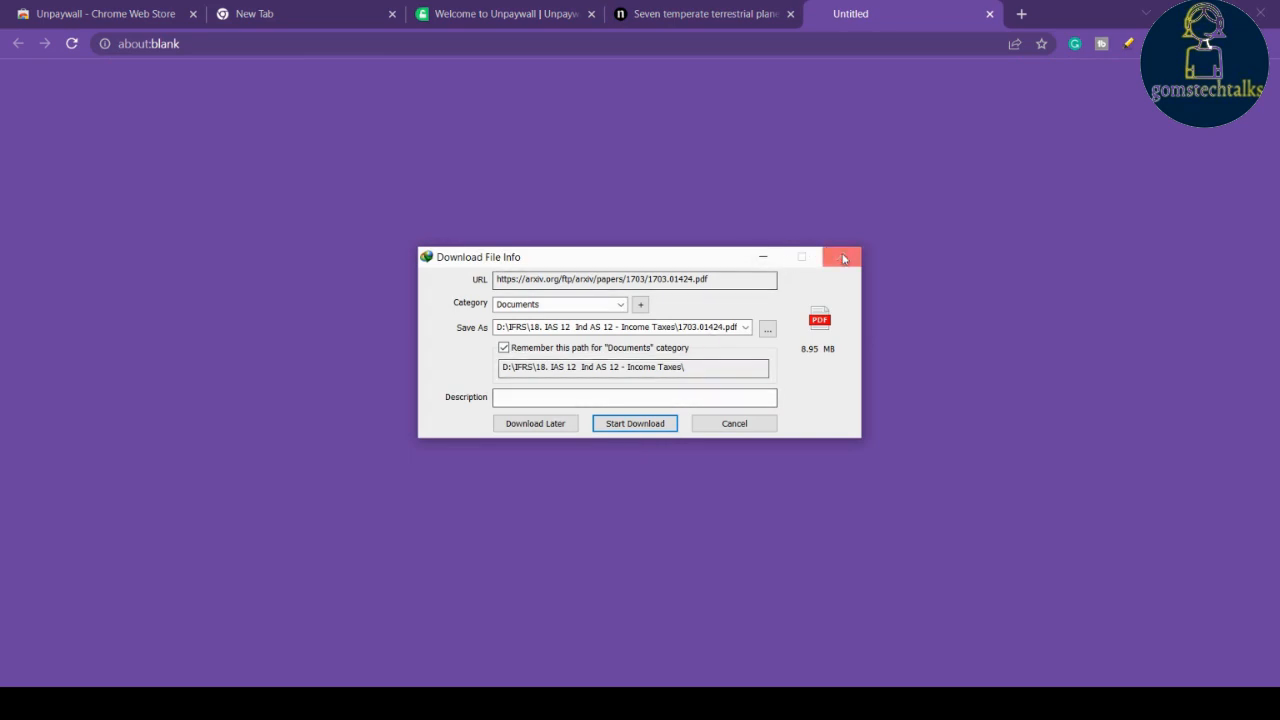
click(844, 256)
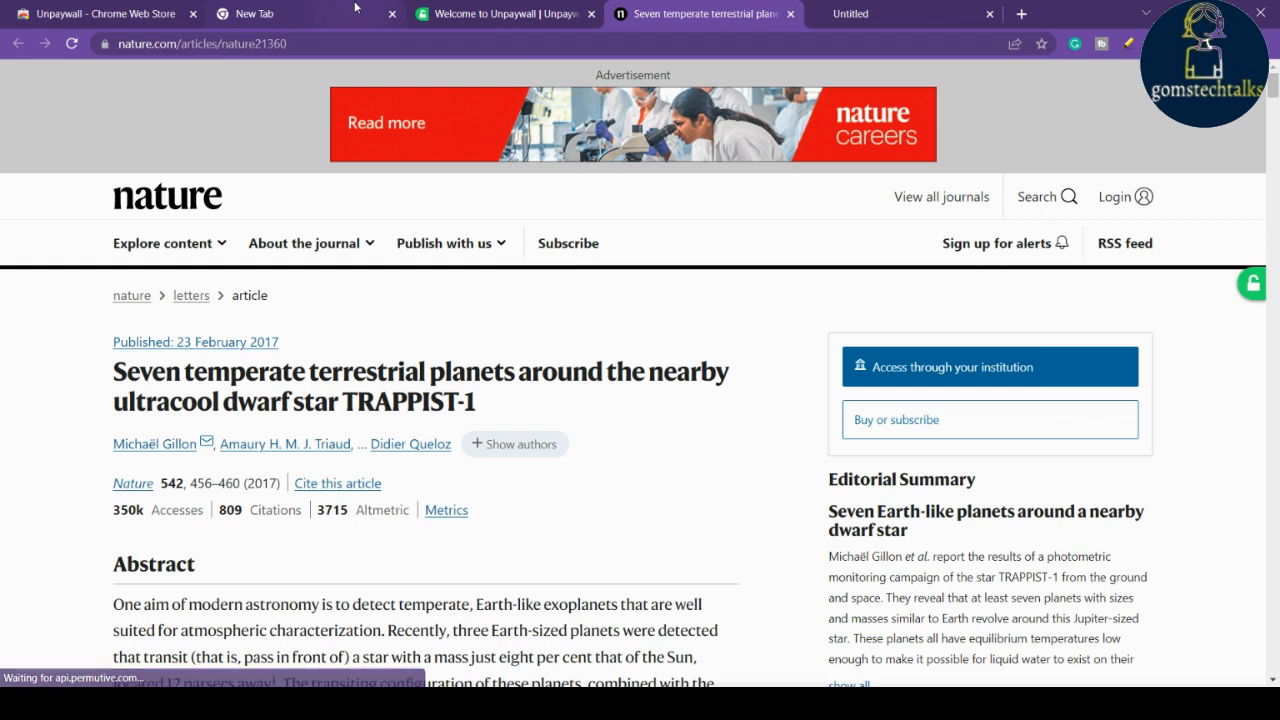
mouse_move(244, 12)
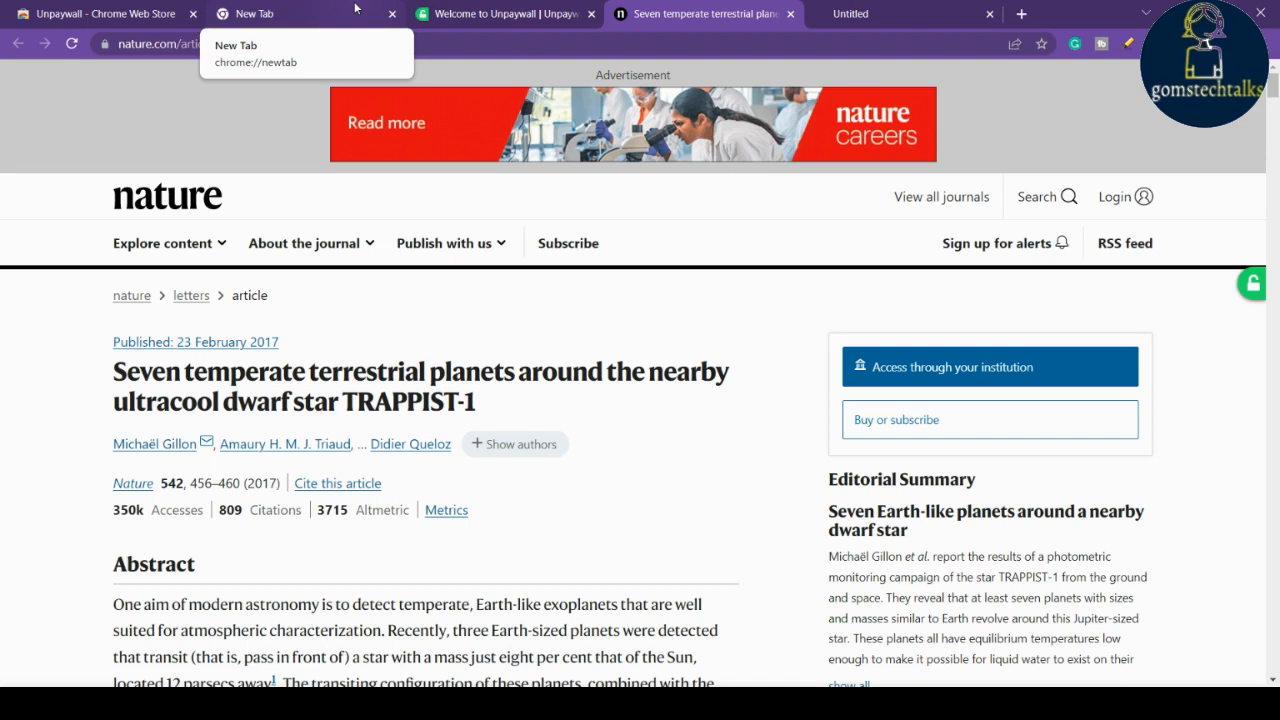
mouse_move(390, 28)
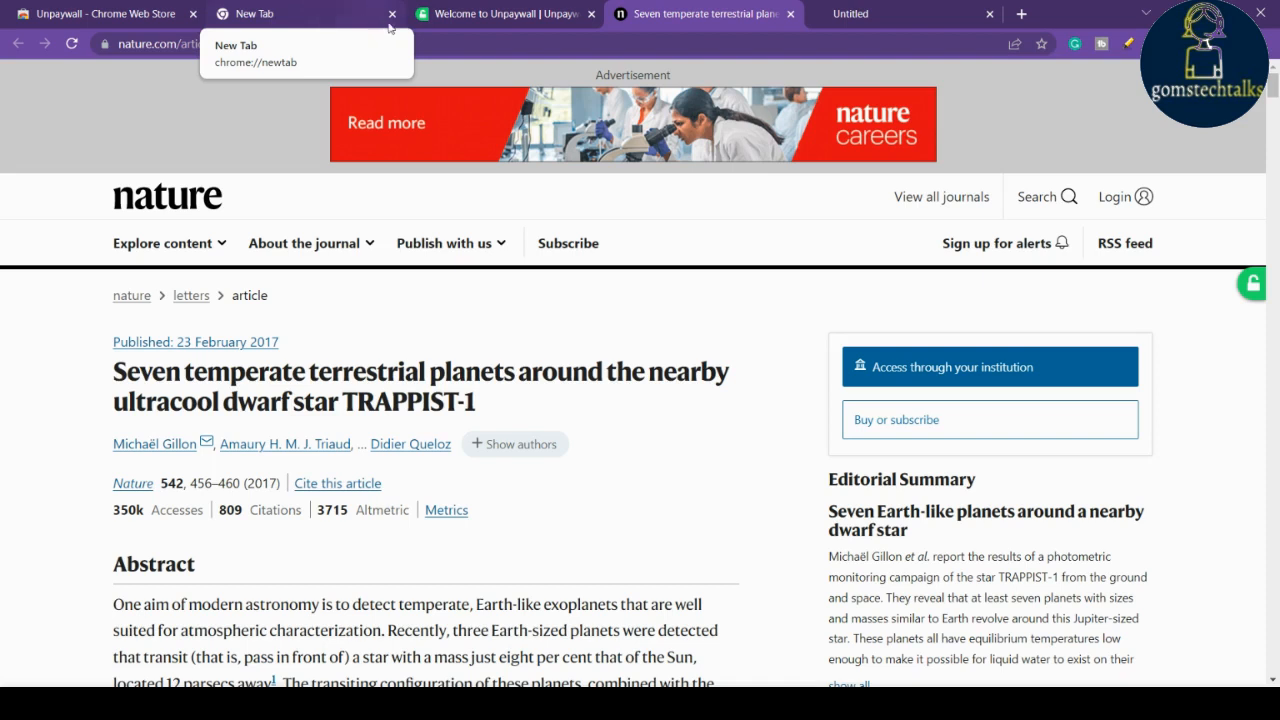
mouse_move(408, 276)
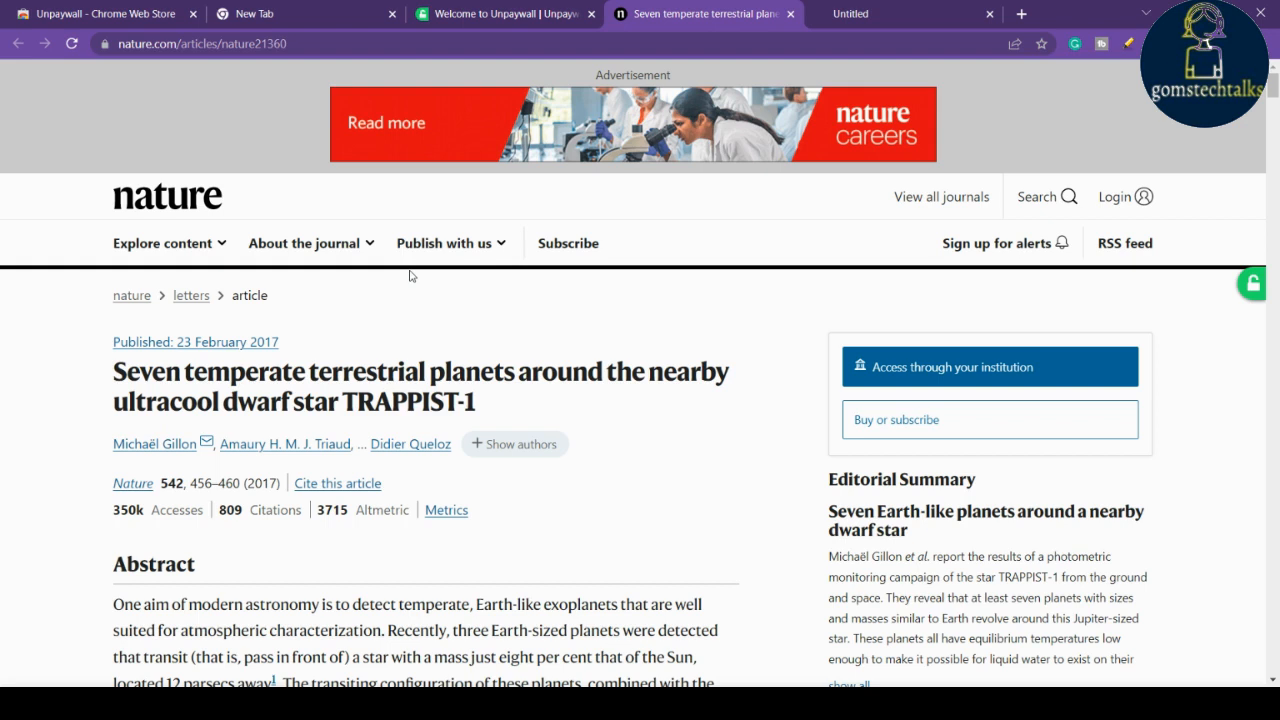
mouse_move(200, 6)
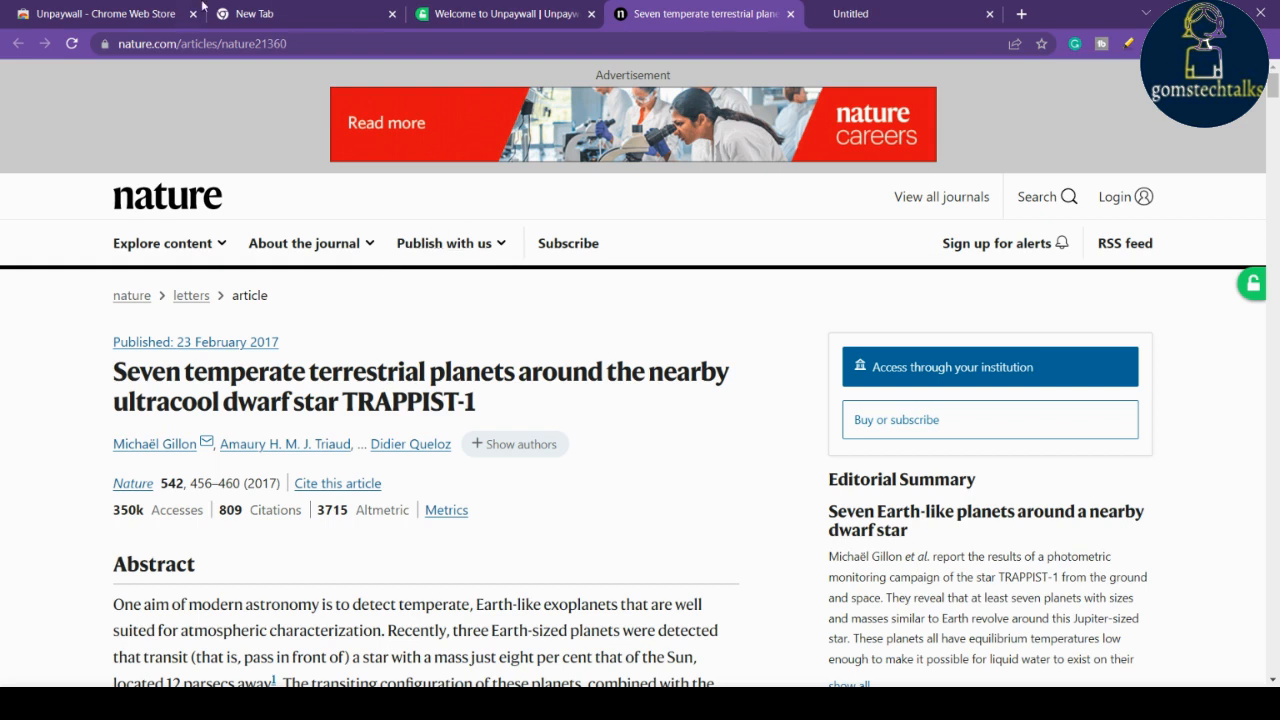
Return to the Unpaywall welcome tab, then move on to the blank New Tab page.
click(500, 12)
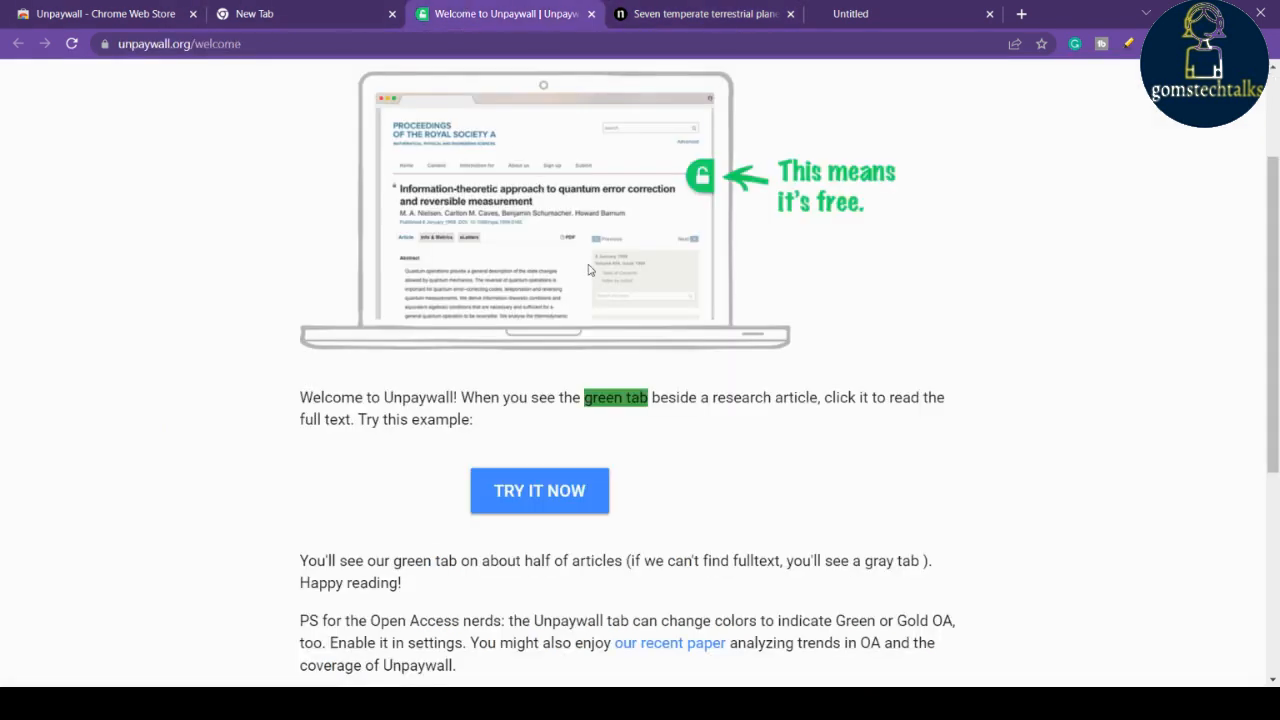
scroll(down, 3)
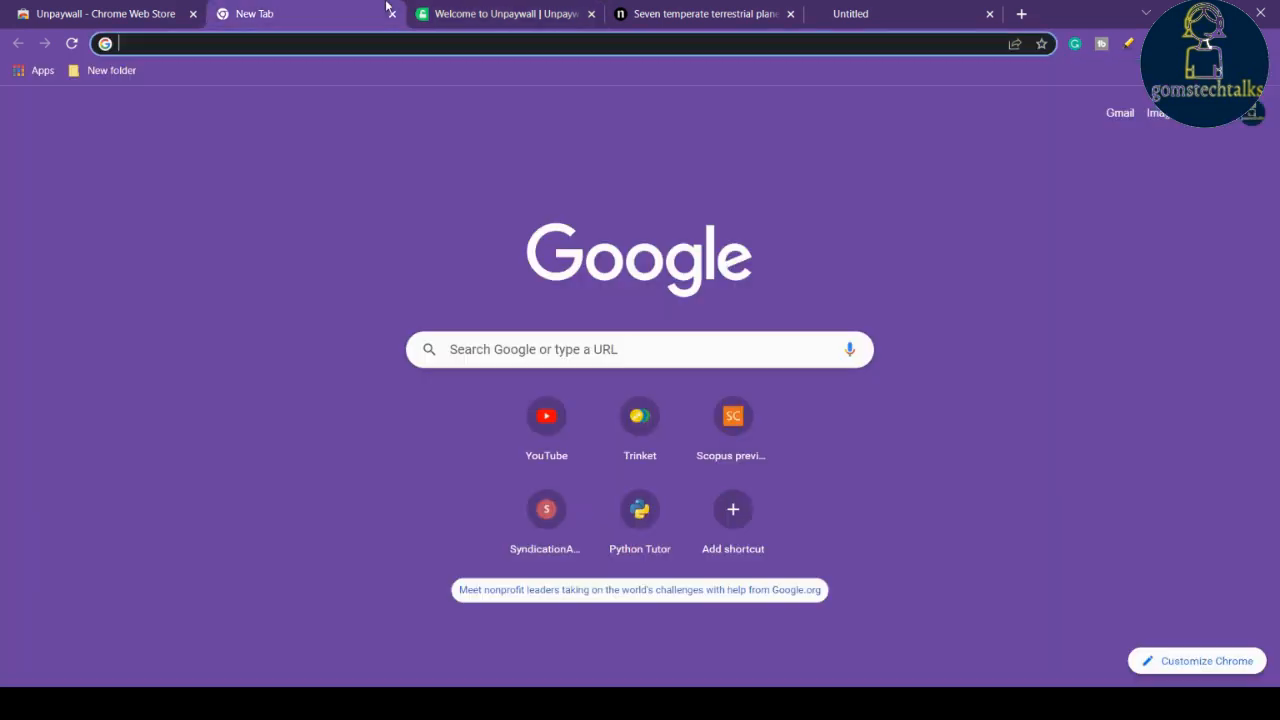
Close the leftover article and PDF tabs and return to the Unpaywall Chrome Web Store page.
click(592, 12)
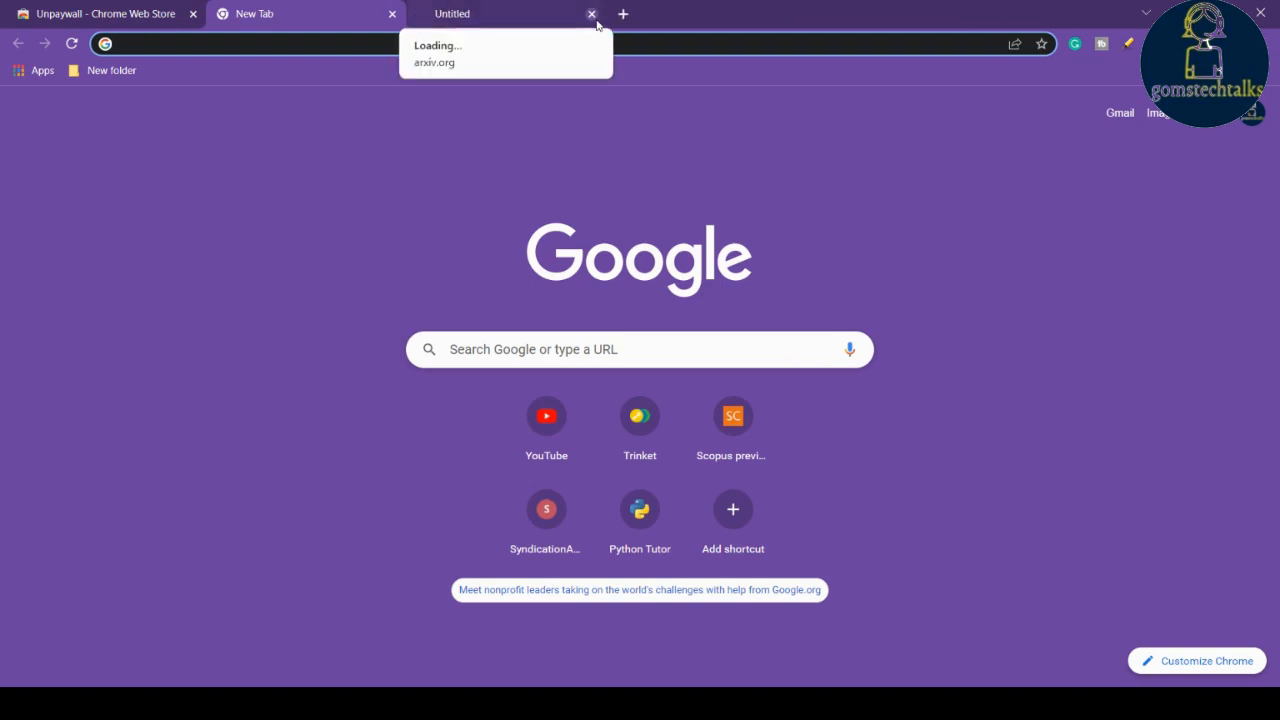
click(592, 12)
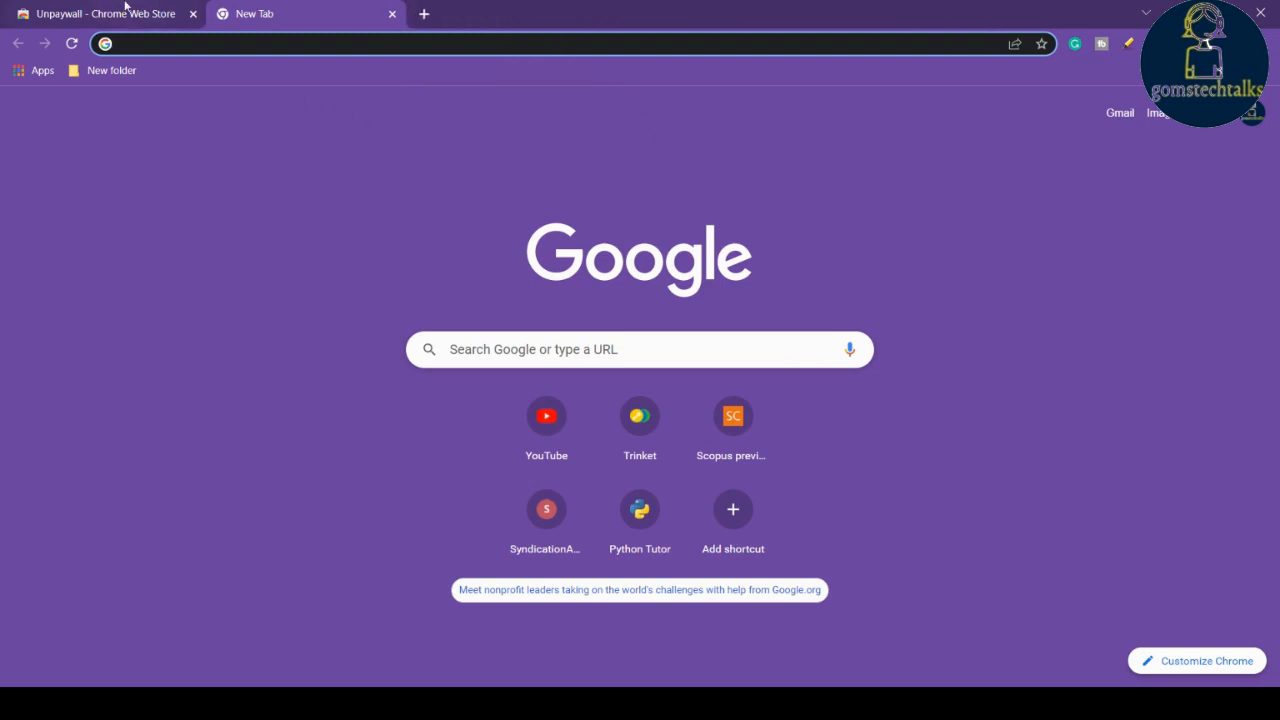
click(100, 12)
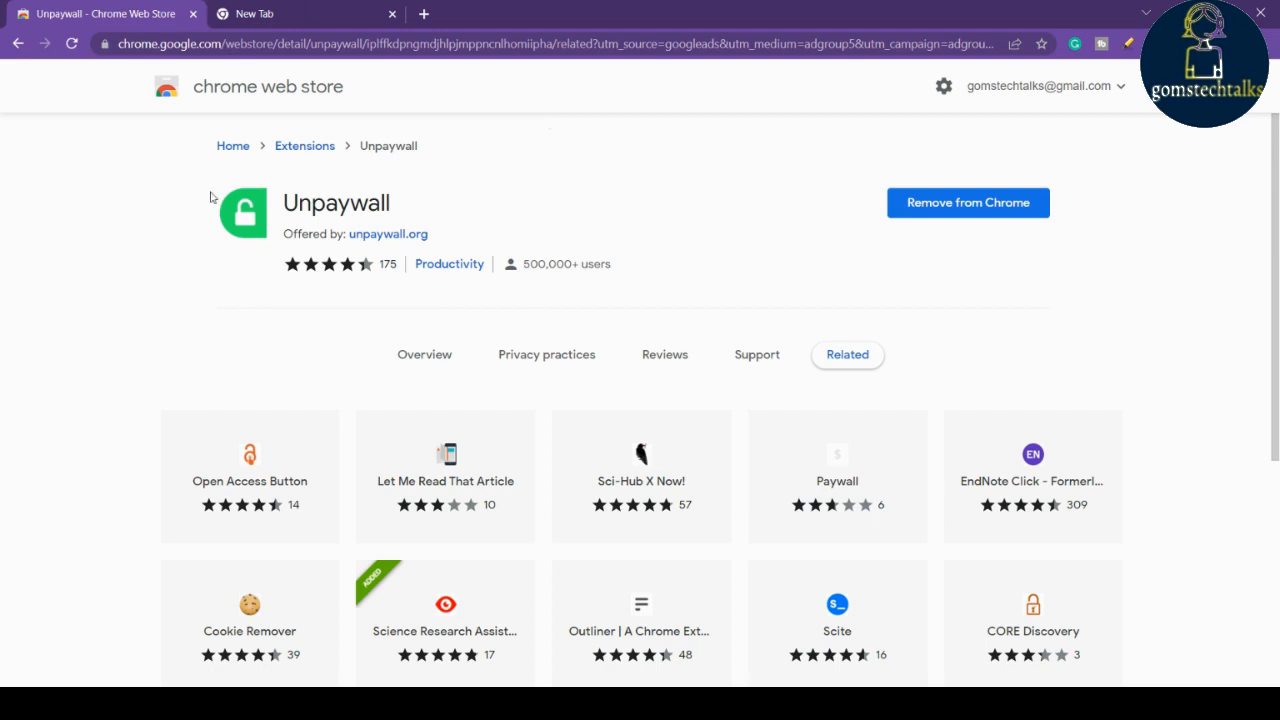
mouse_move(542, 240)
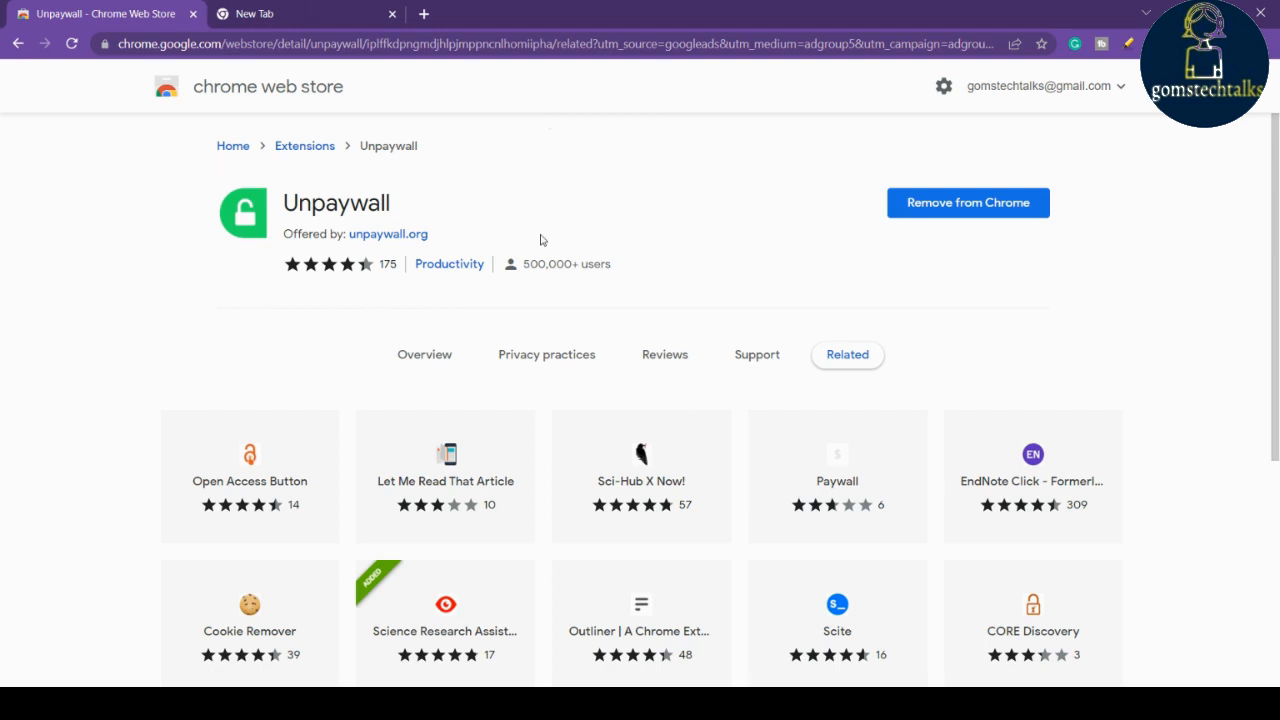